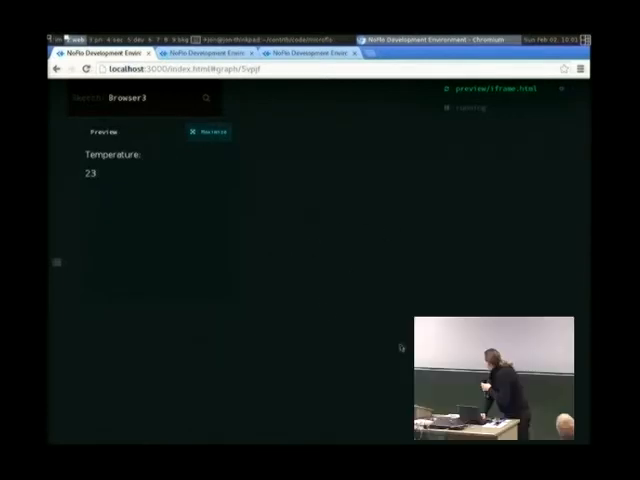
pyautogui.moveTo(342, 298)
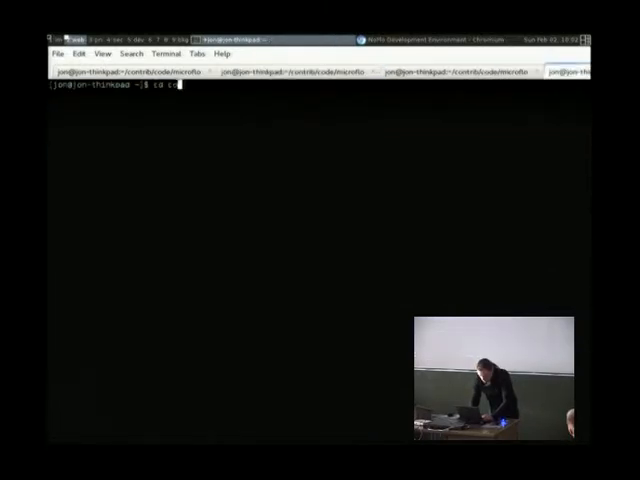
# Step: Enter contrib/code/microflo and follow temperature.log with tail -f
pyautogui.write('contrib/i')
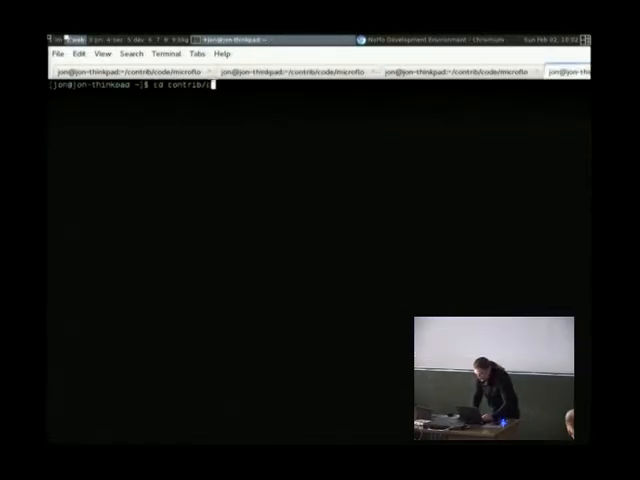
pyautogui.write('code/microflo')
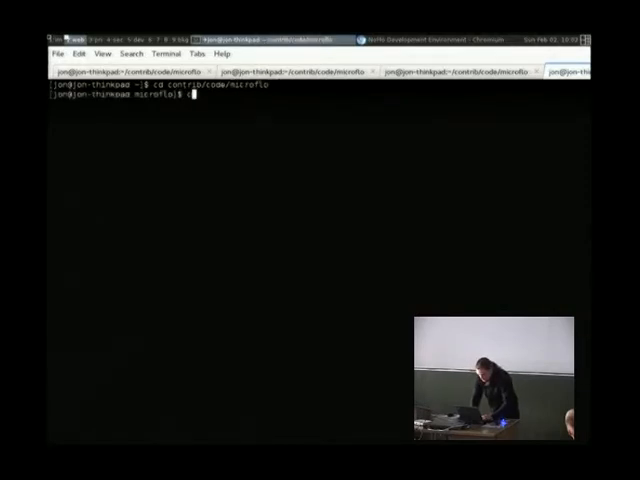
pyautogui.write('tail')
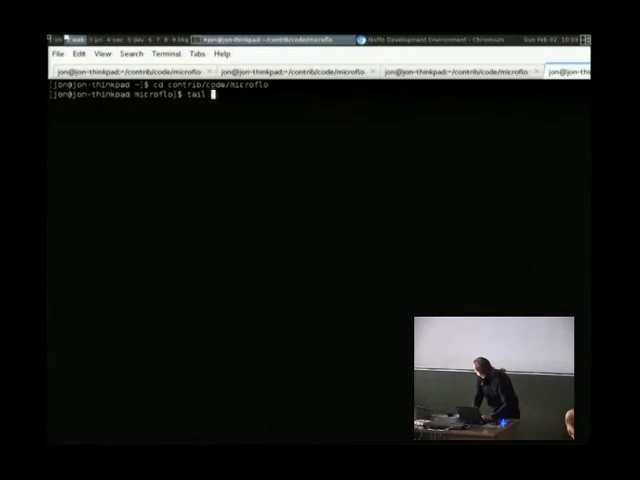
pyautogui.write('-f temperature')
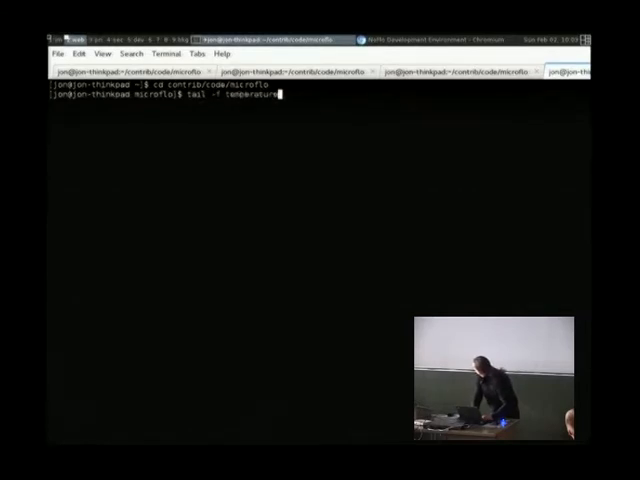
pyautogui.write('.log')
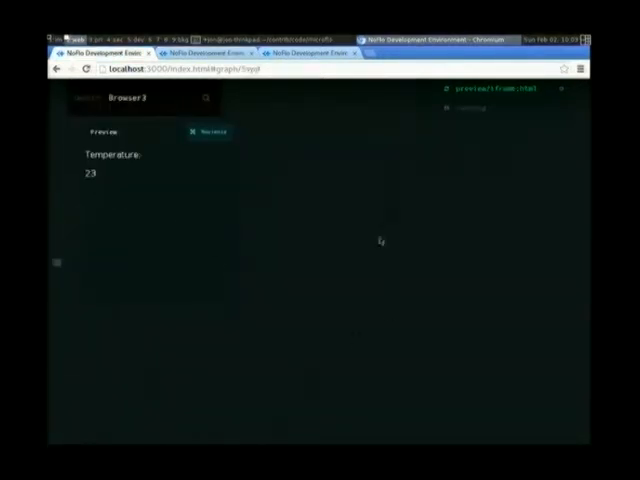
pyautogui.moveTo(300, 132)
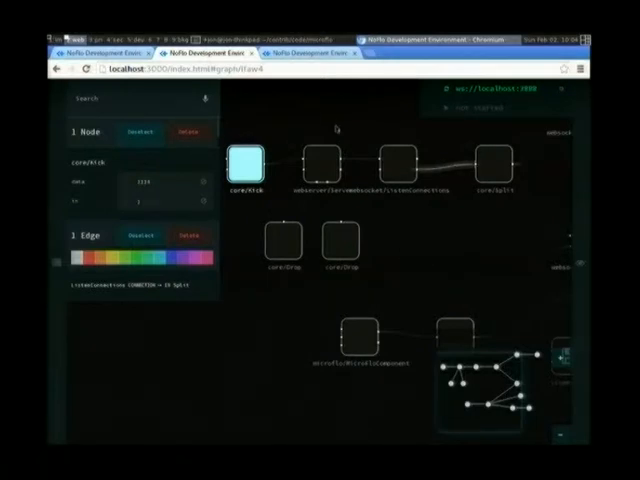
# Step: Add further component nodes to the graph and wire them into the flow
pyautogui.click(322, 160)
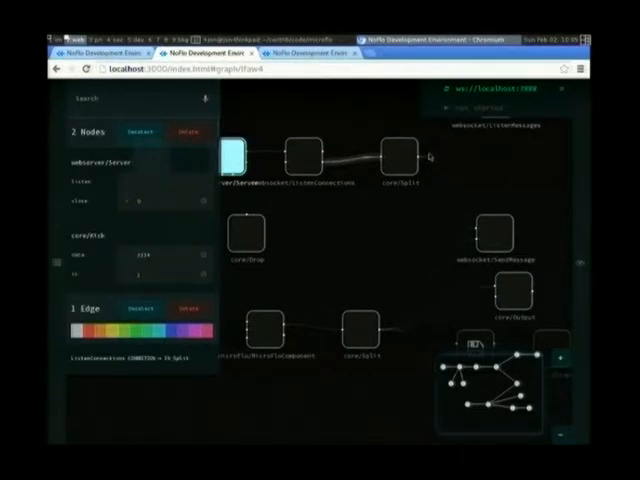
pyautogui.moveTo(356, 258)
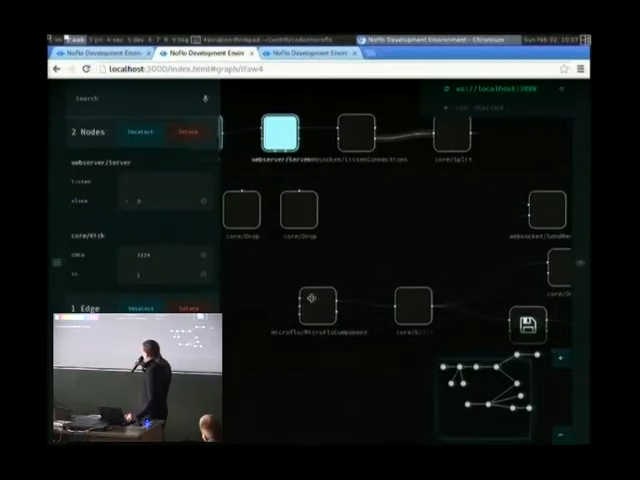
# Step: Switch the editor to the 'fridge' controller graph from the project list
pyautogui.click(316, 308)
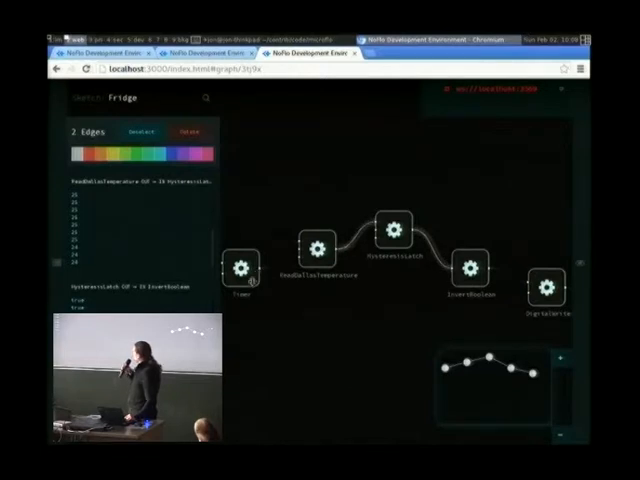
pyautogui.click(240, 268)
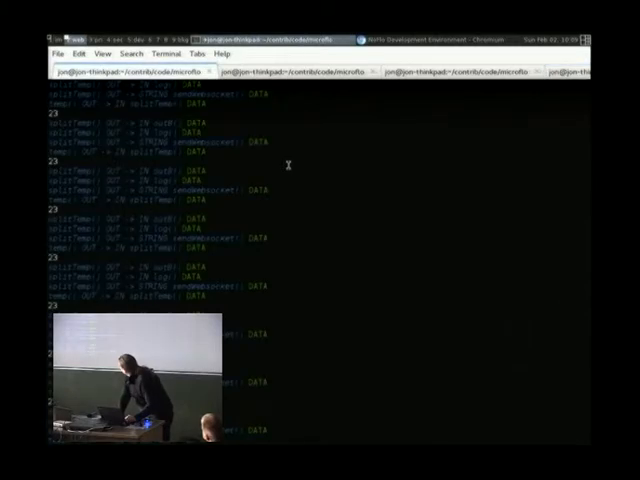
# Step: Run 'node microflo.js runtime' so MicroFlo listens on the USB serial port
pyautogui.scroll(-3)
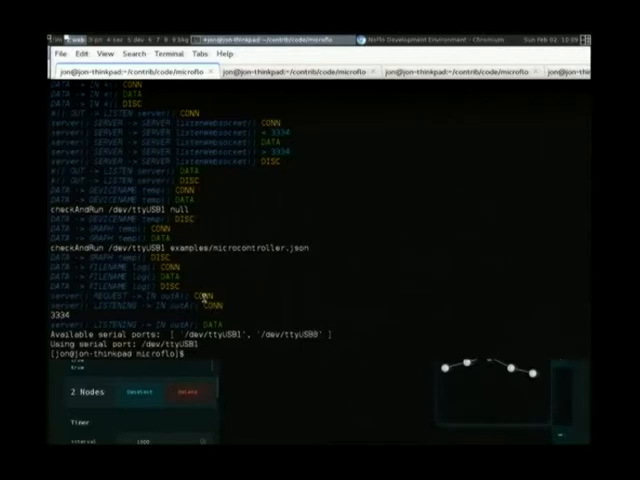
pyautogui.write('node microflo.js runtime')
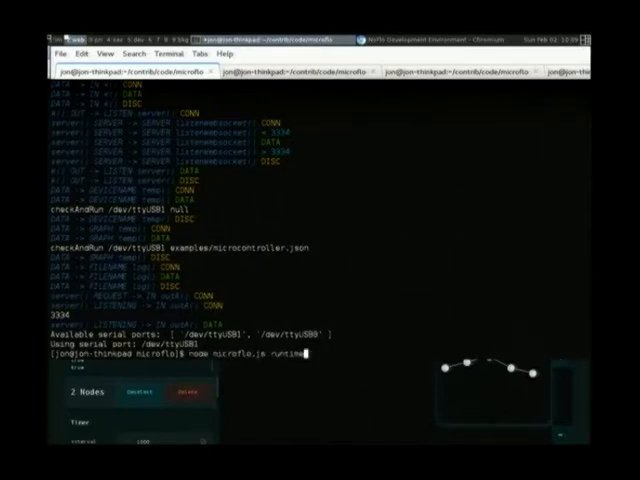
pyautogui.press('Return')
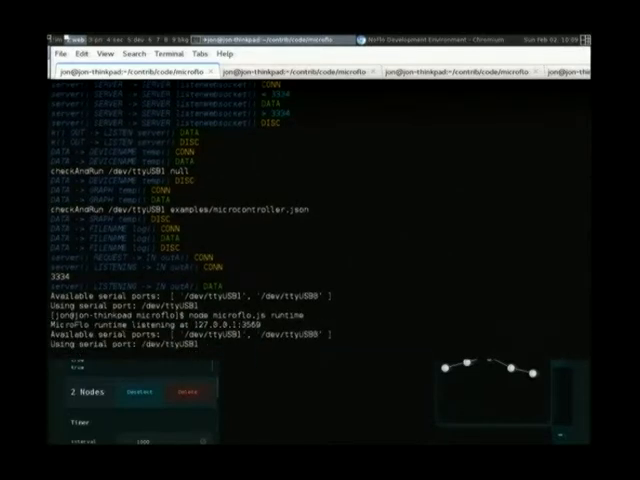